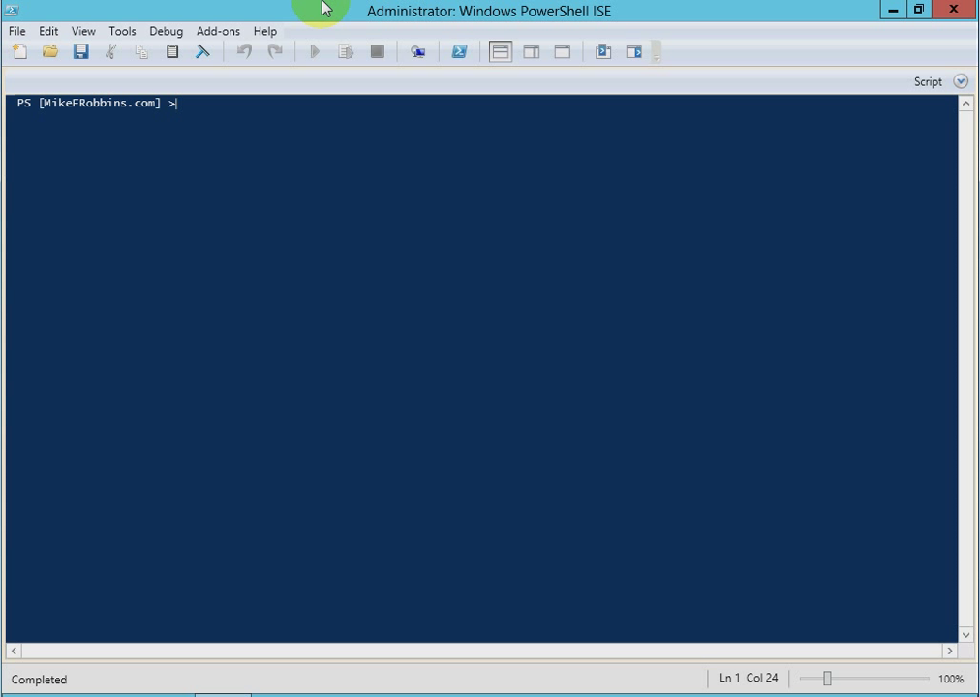
- Begin a new command at the console prompt, starting with Get
text(Get)
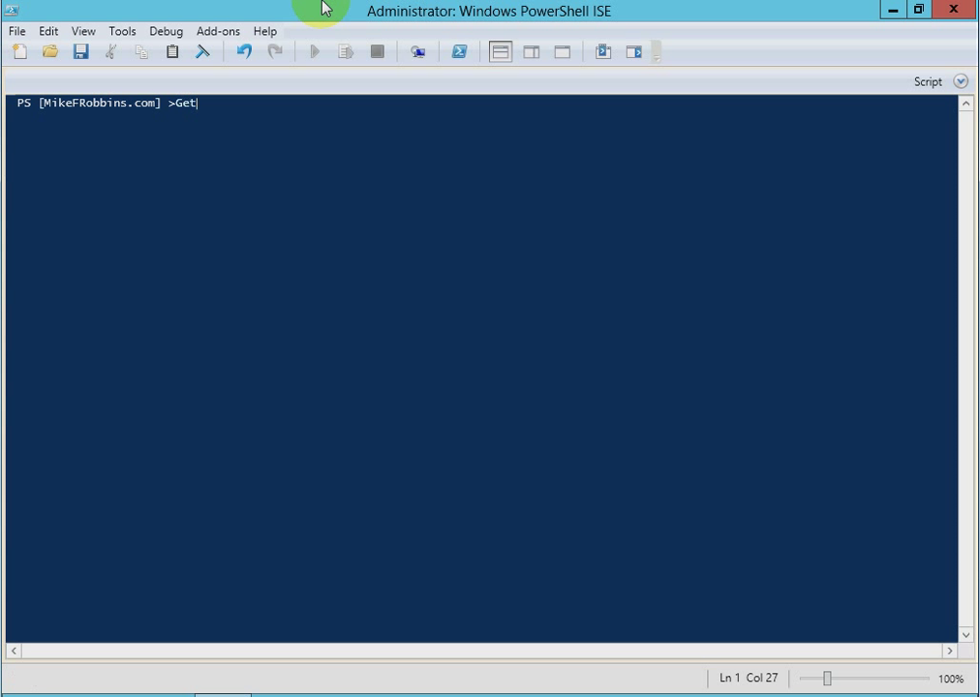
- Enter Get-CimInstance with -Namespace root/MicrosoftIISv2 using tab completion
text(-cim)
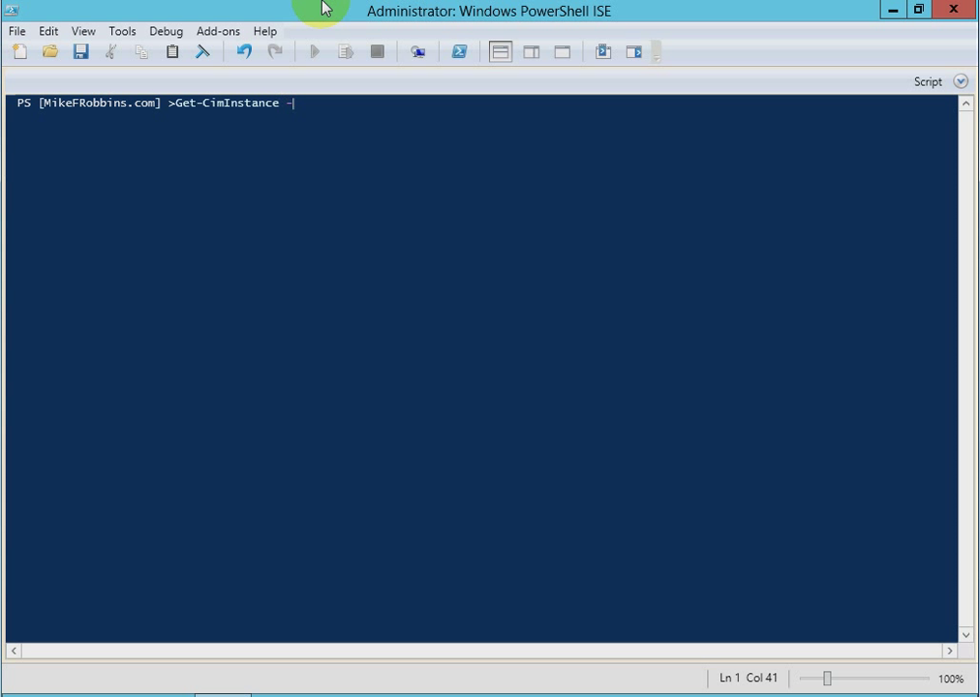
text(Namespace)
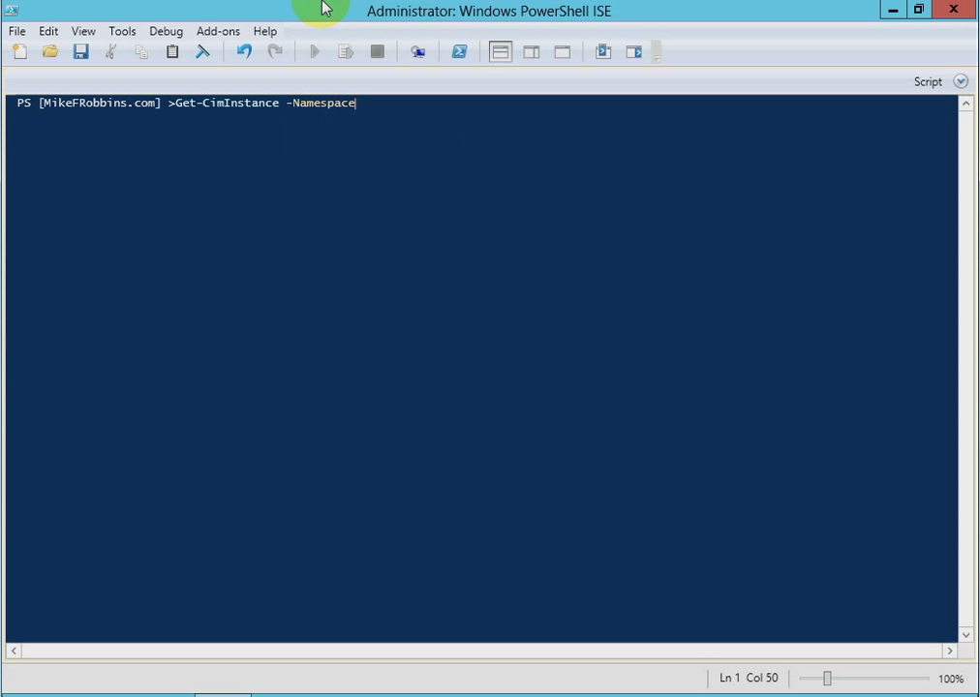
text(" ")
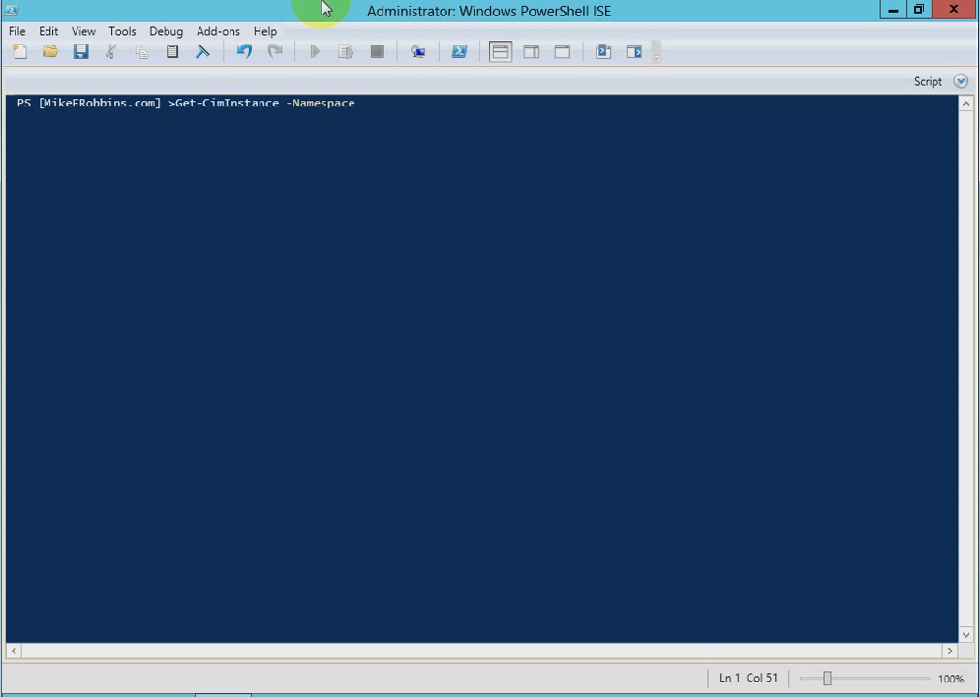
text(root/CIMV2)
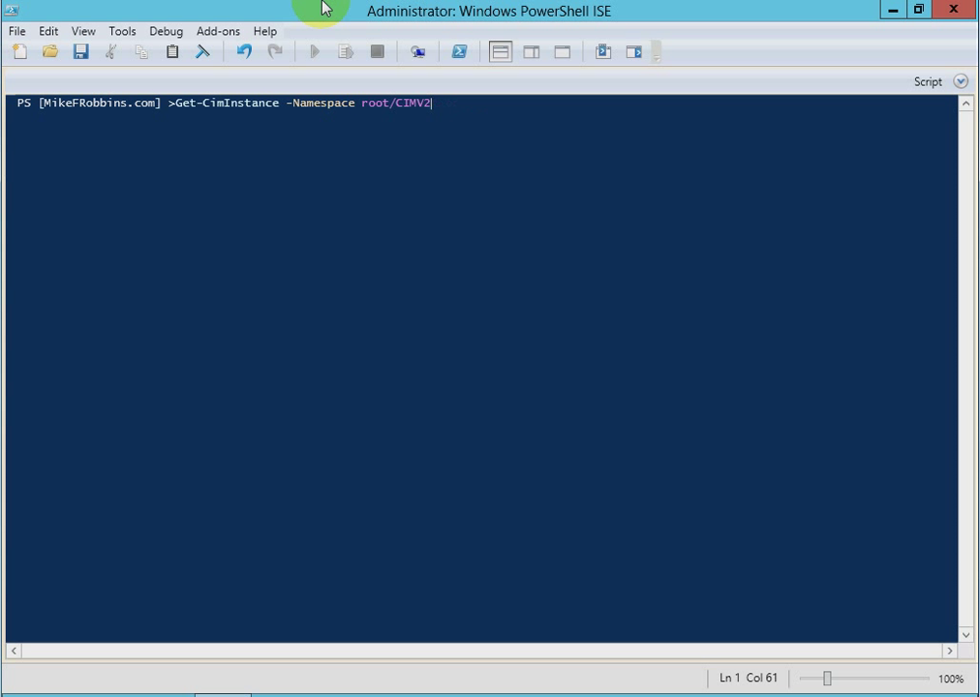
text(directory)
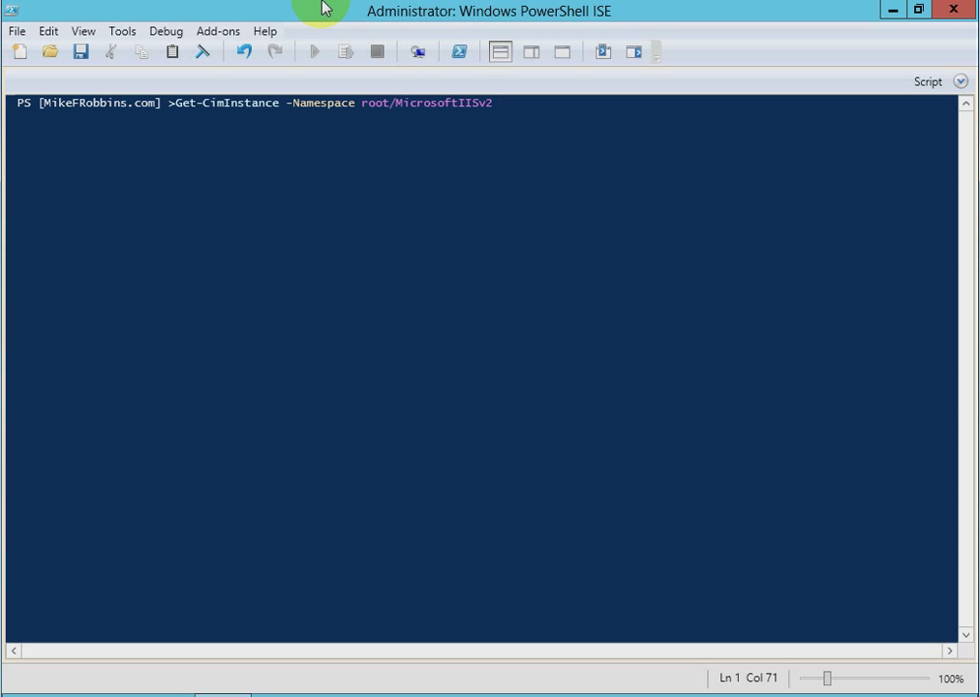
text(|)
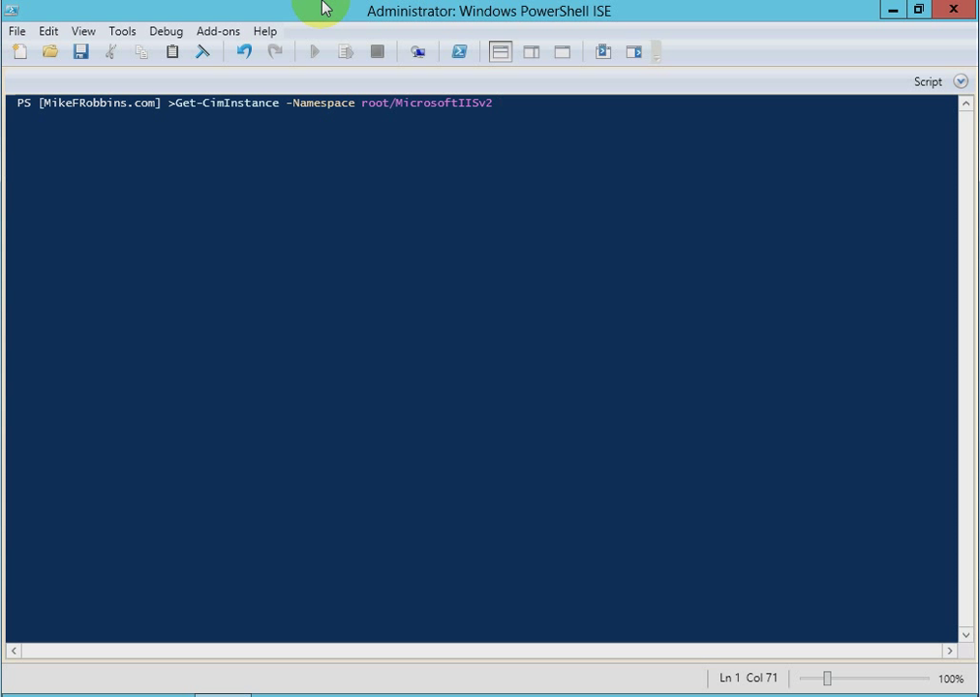
- Add -ClassName IIsApplicationPoolSetting and run to list every application pool's settings
text(-ClassName)
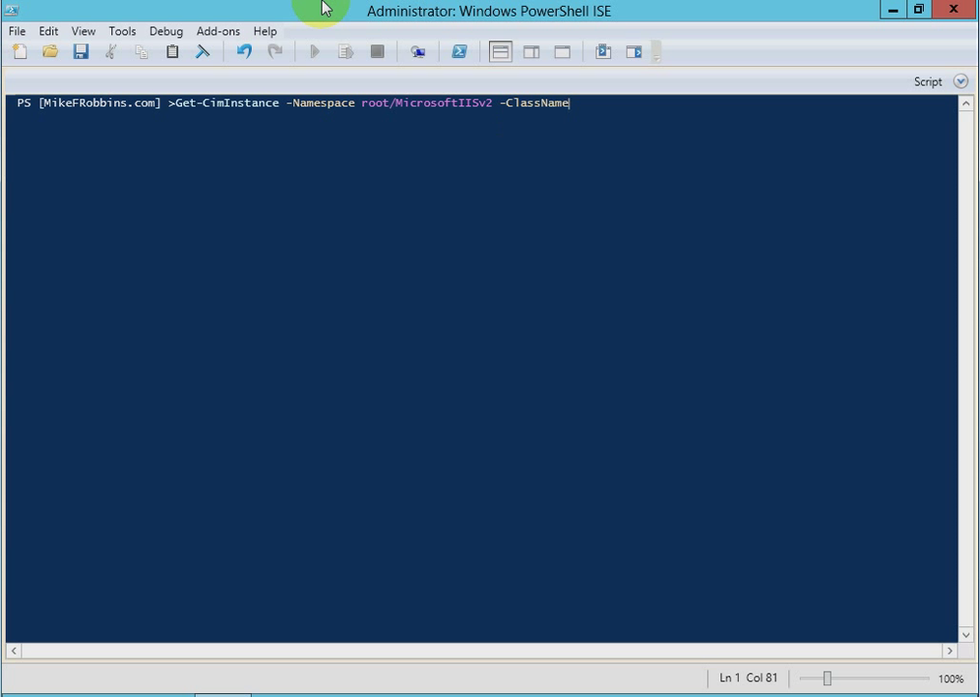
text(ii)
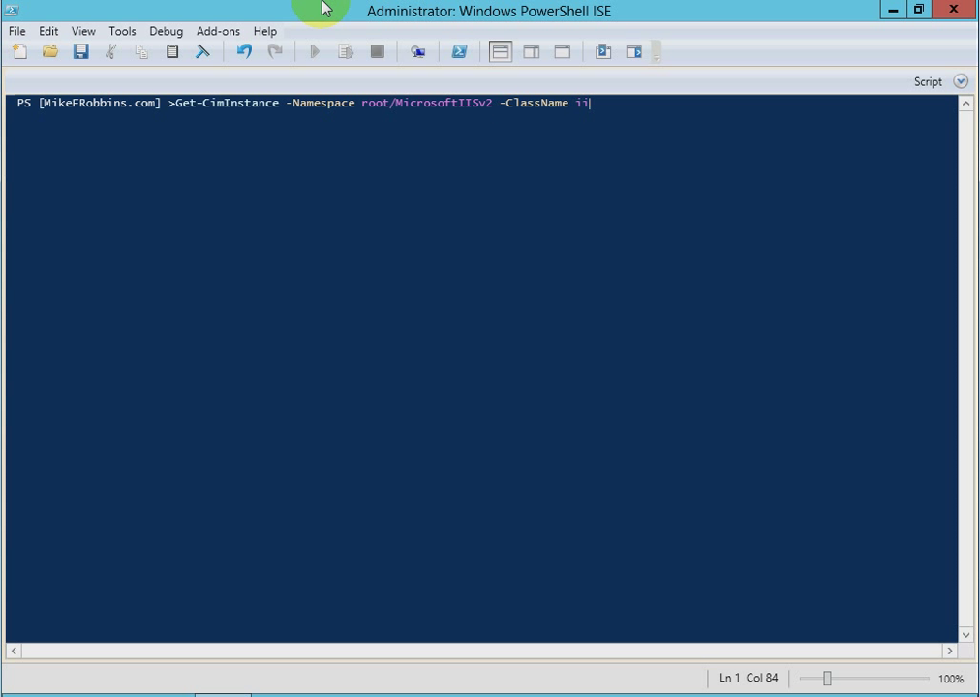
text(sAdminACL_IIsACE)
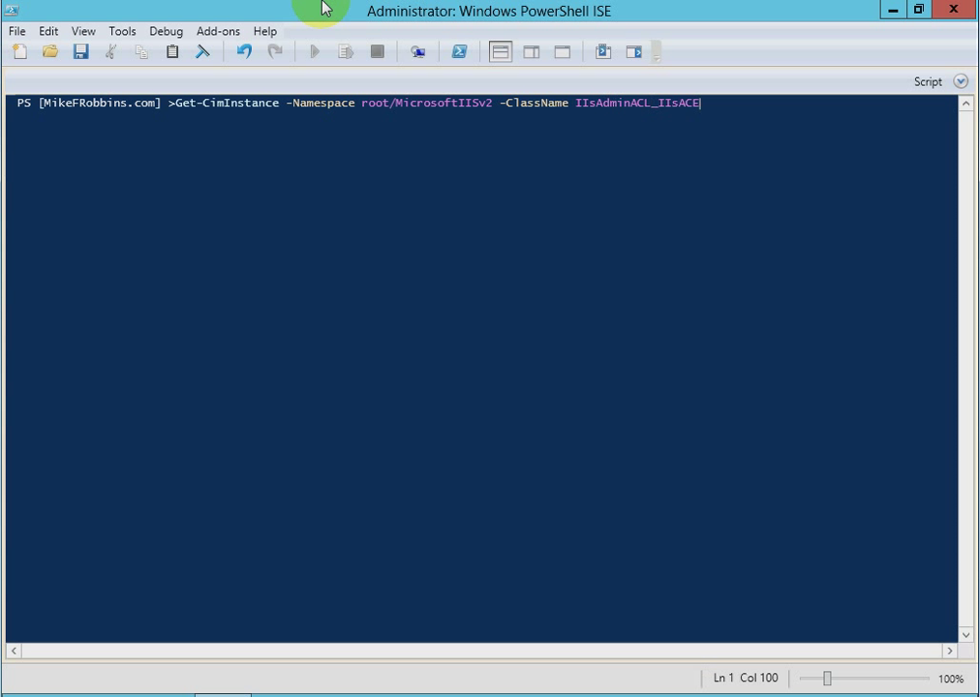
text(IIsApplicationPoolSetting)
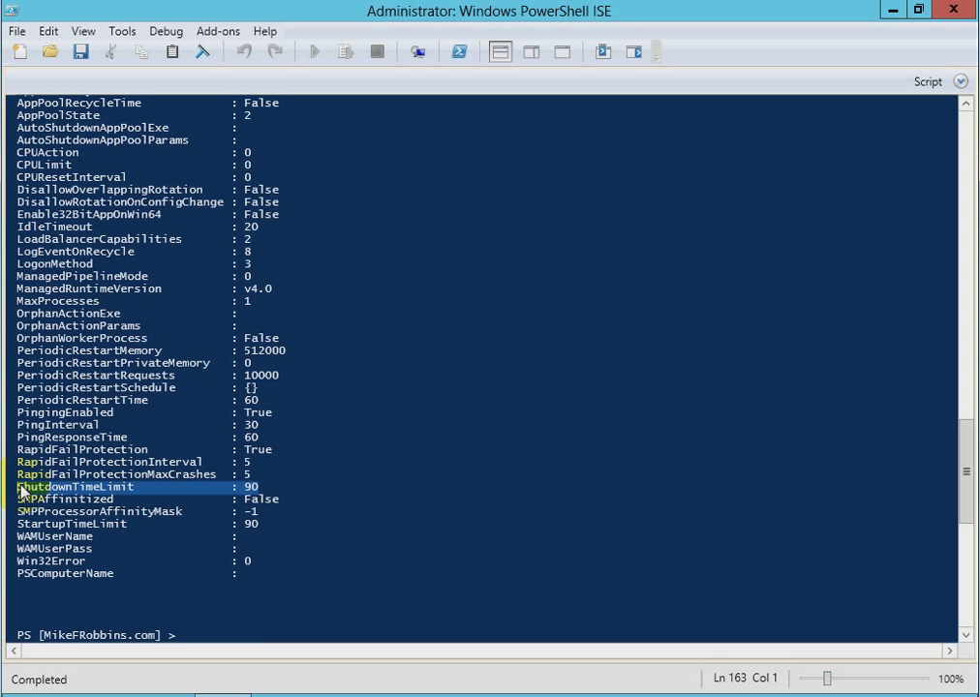
scroll(down, 3)
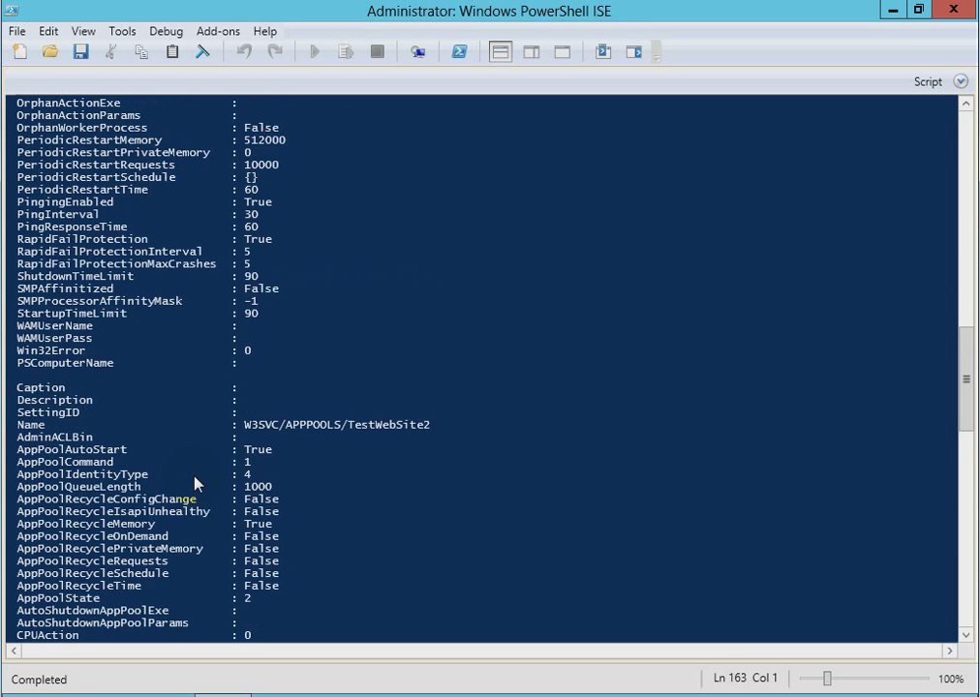
scroll(down, 3)
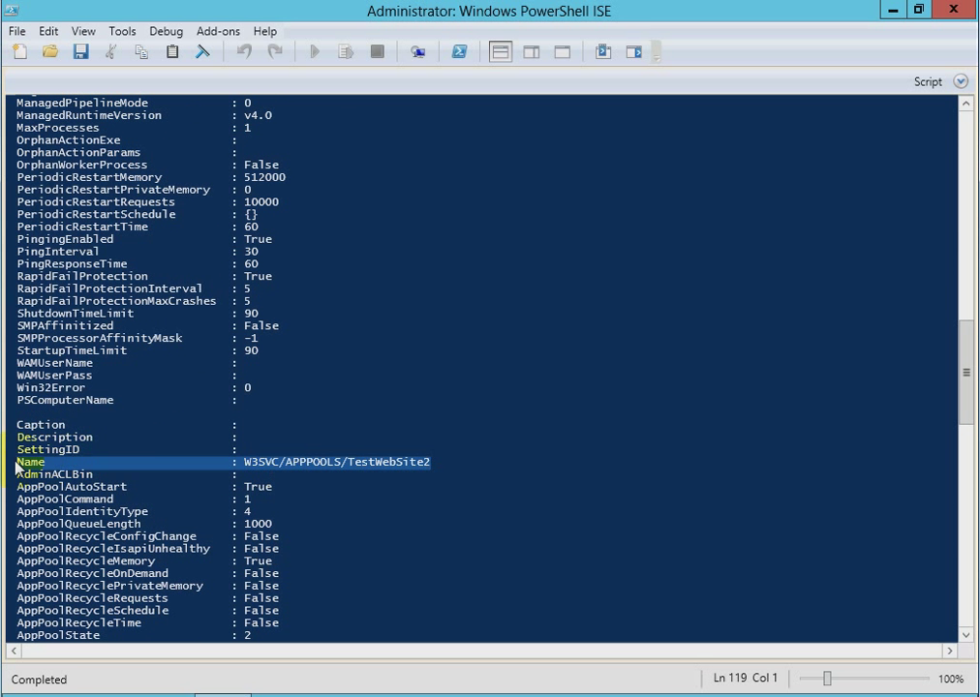
scroll(down, 3)
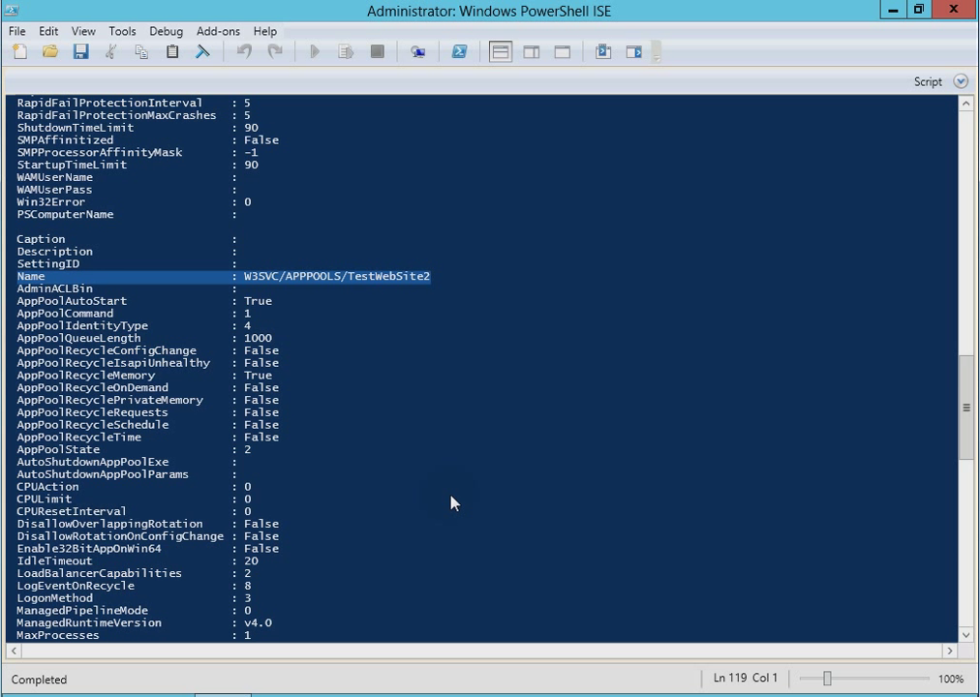
scroll(down, 3)
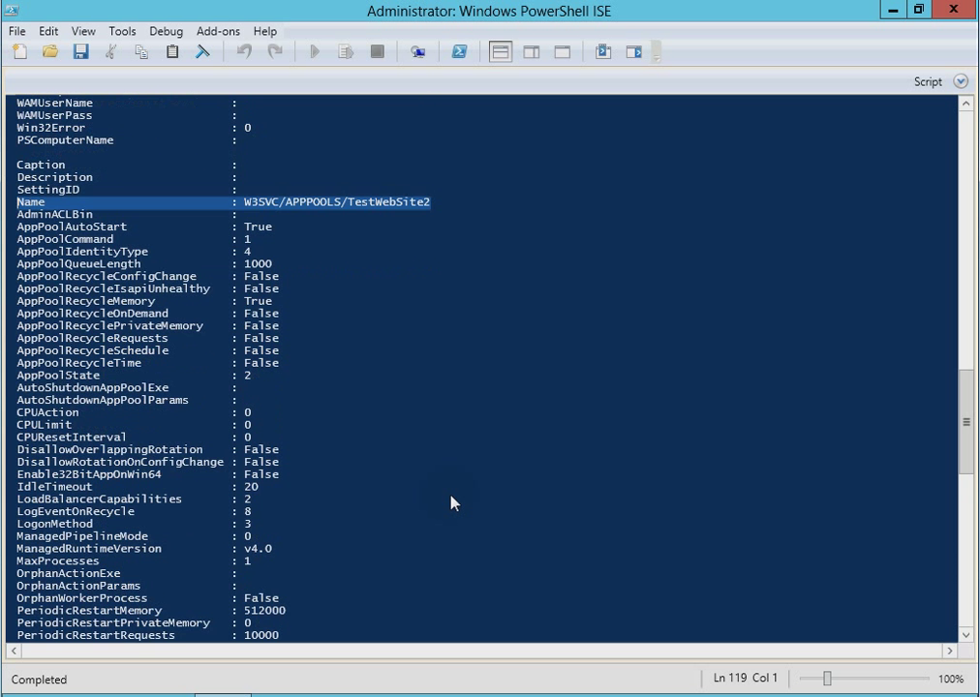
scroll(down, 3)
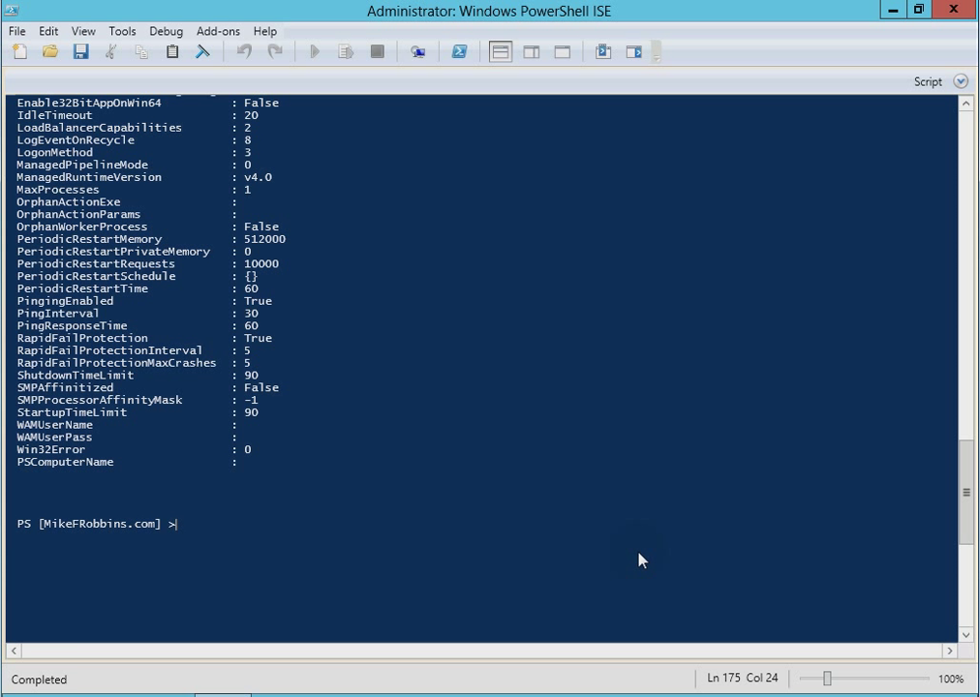
text(Get-CimInstance -Namespace root/MicrosoftIISv2 -ClassName IIsApplicationPoolSetting)
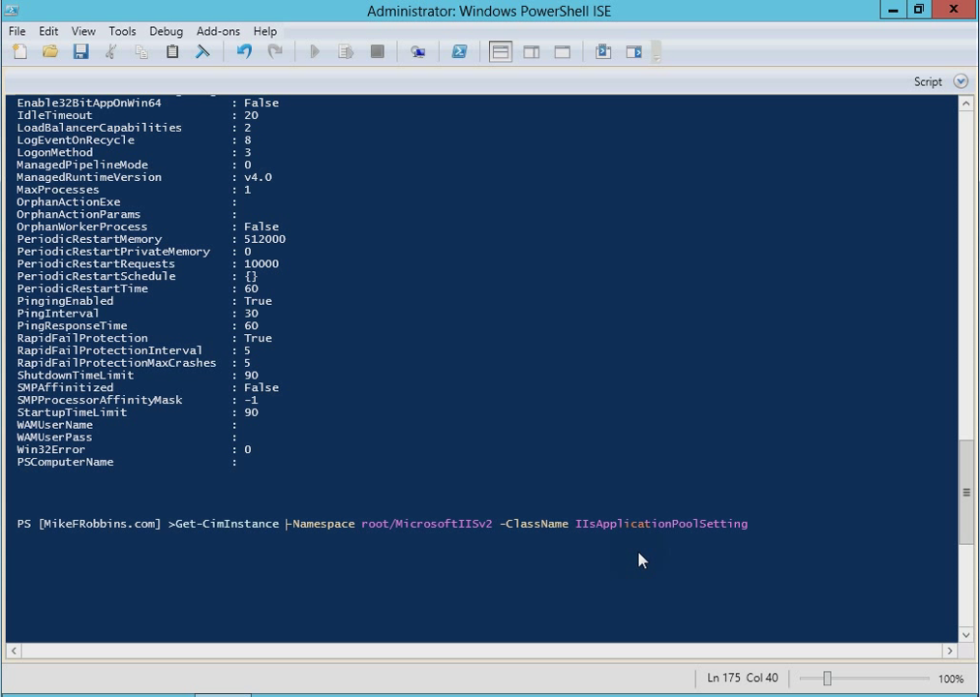
- Target the query at -ComputerName '2012rc' and add the -Property parameter
text(-com)
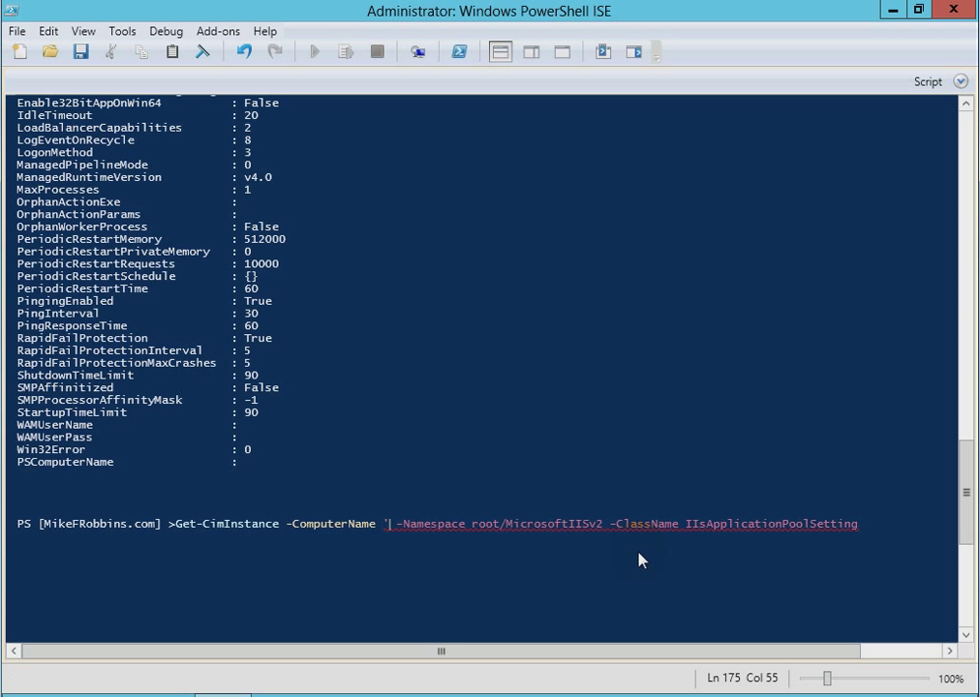
text(2012rc)
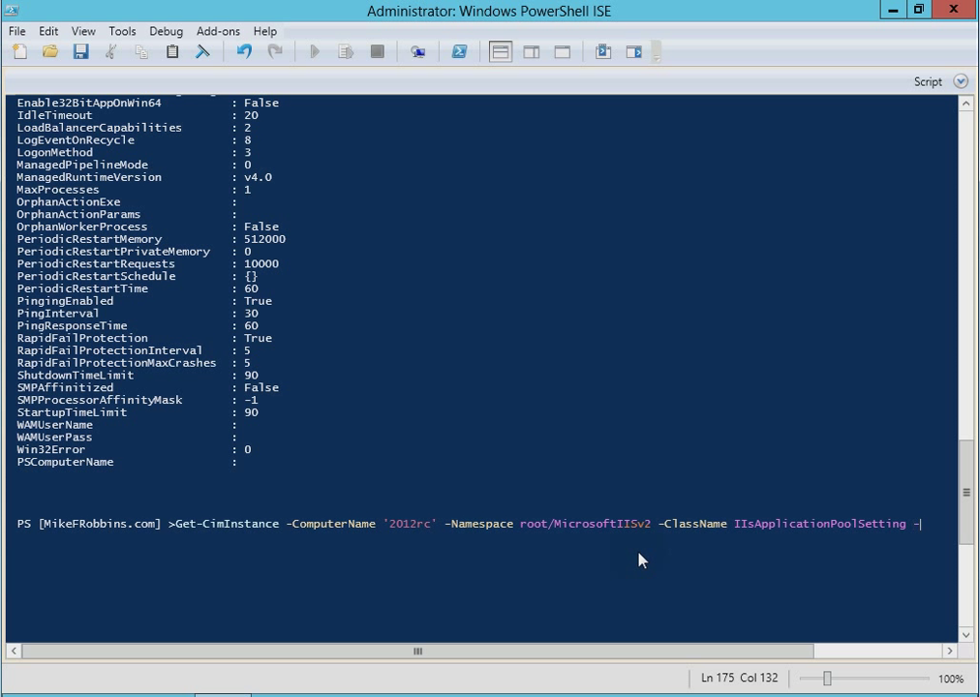
text(property)
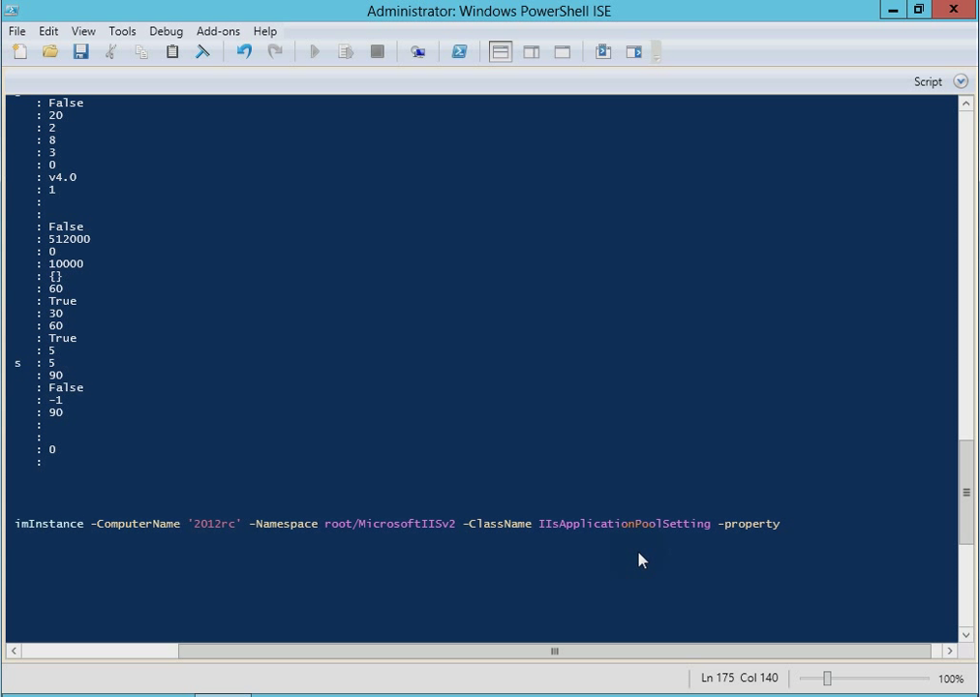
click(314, 51)
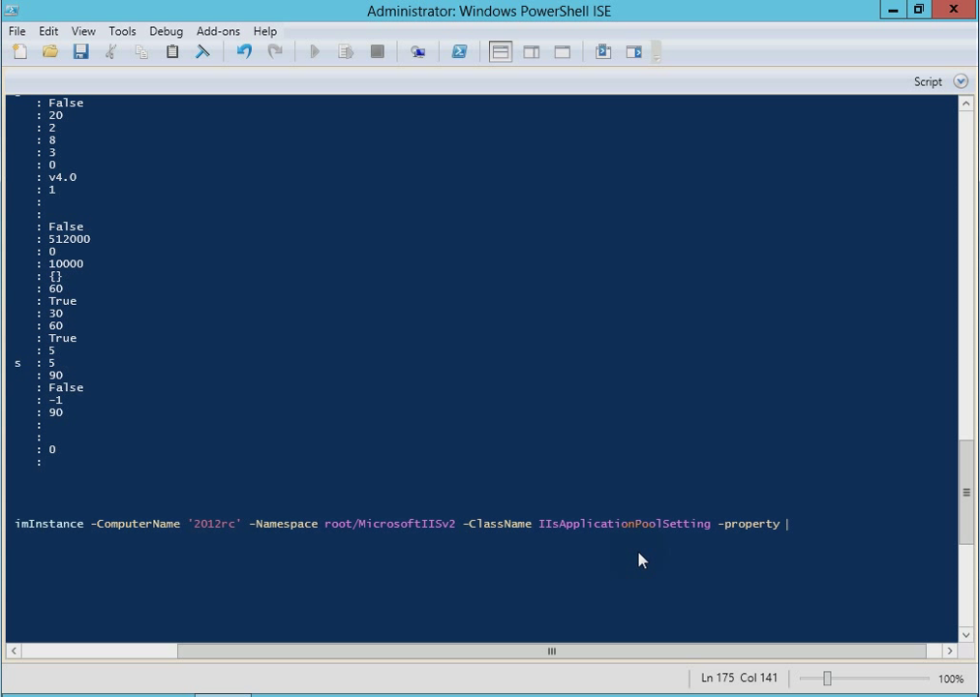
- Request only the name and shutdowntimelimit properties and run the query
text(name)
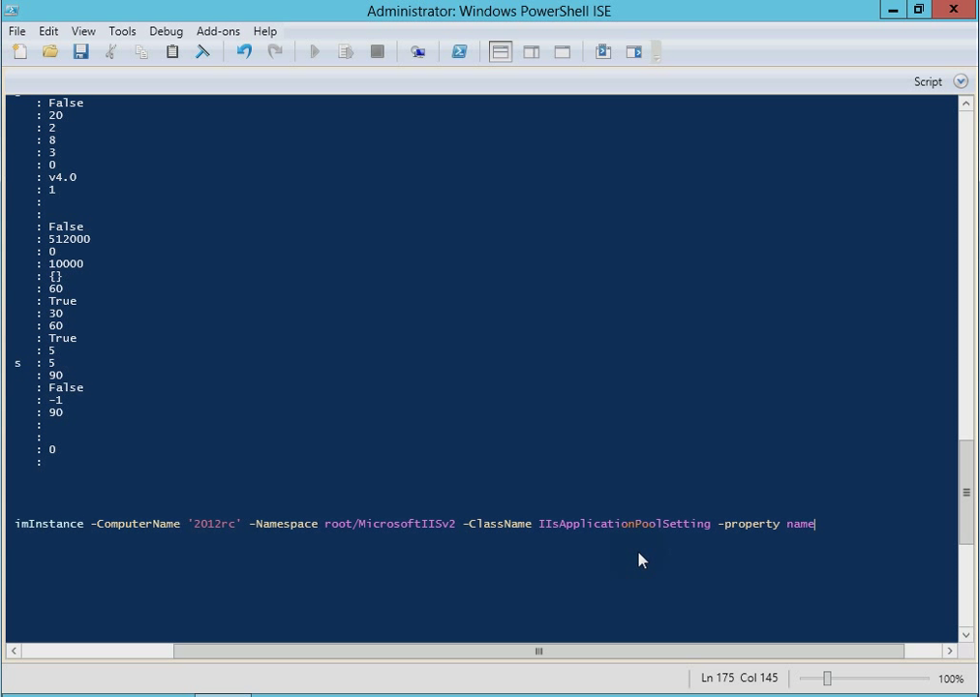
text(, sh)
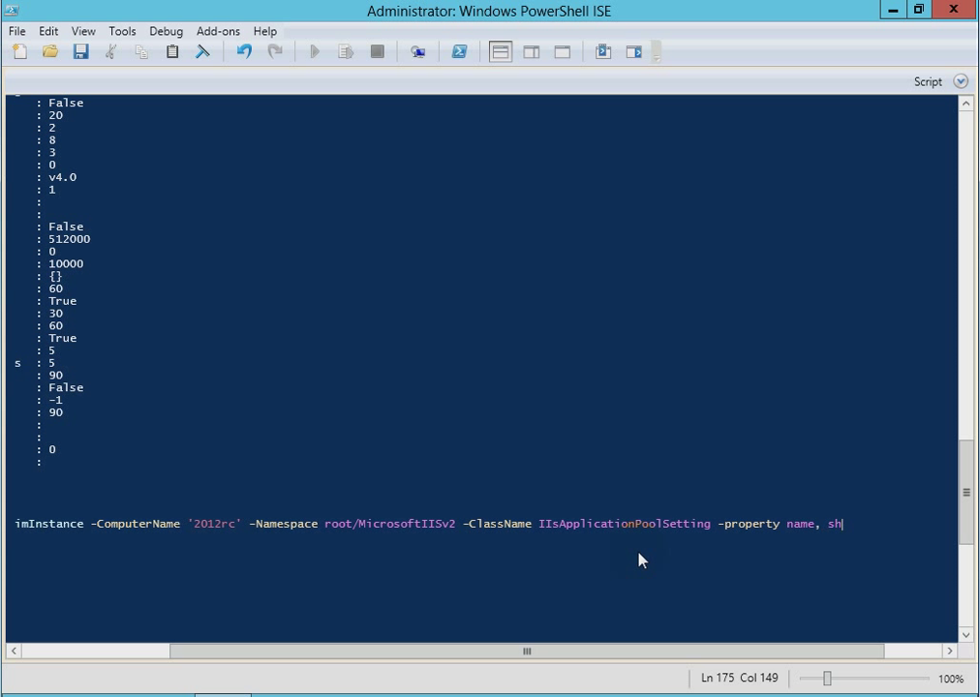
text(utdownt)
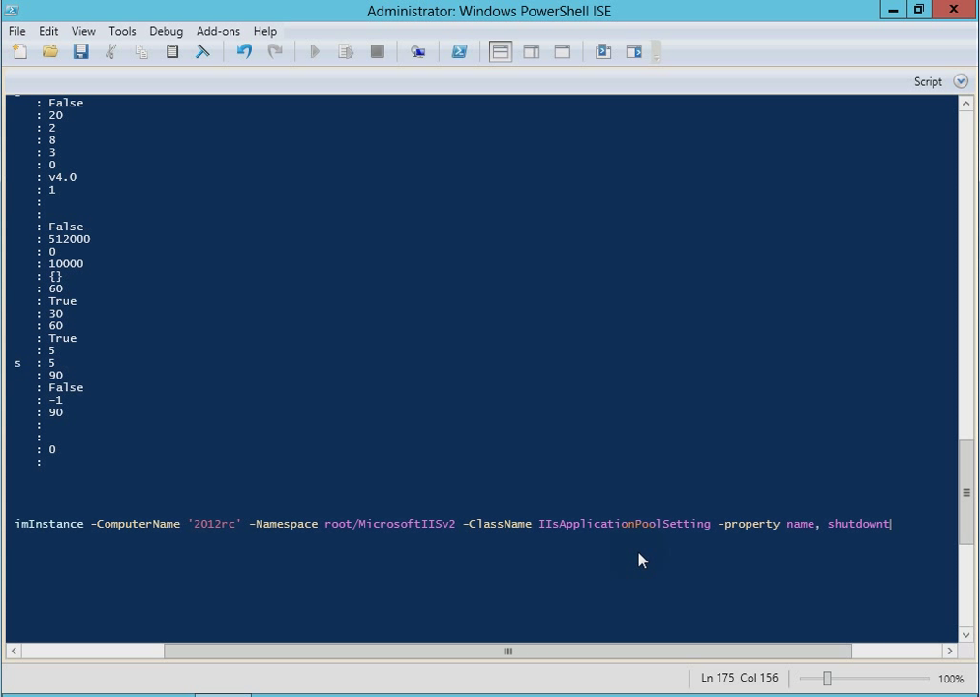
text(imelimit)
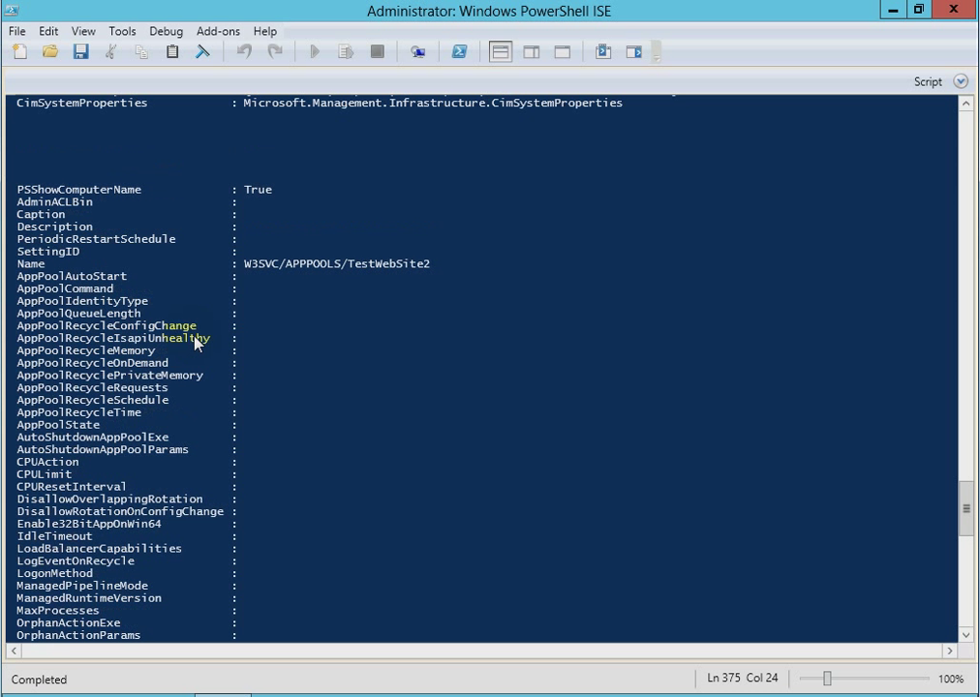
- Mark the Name property in the output and review the results below it
double_click(402, 264)
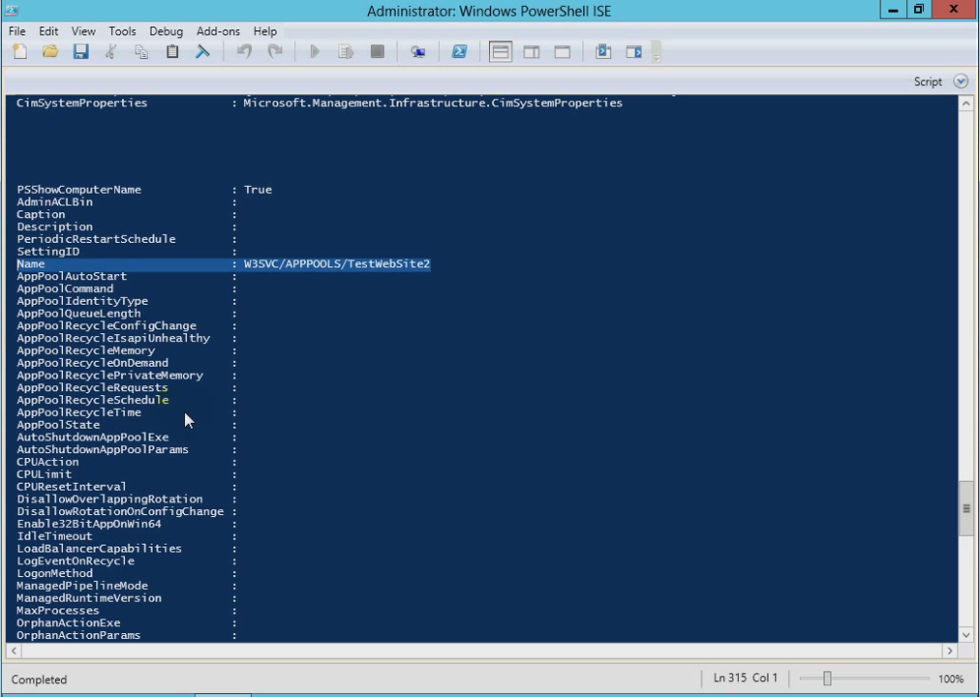
scroll(down, 3)
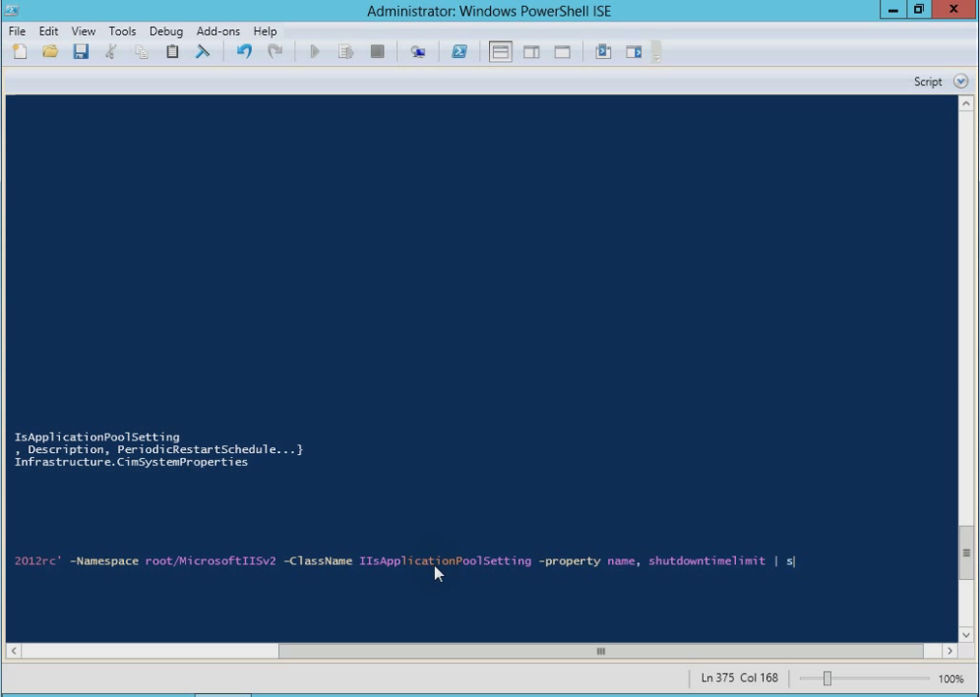
- Pipe the query through select name, shutdowntimelimit and run it
text(elect)
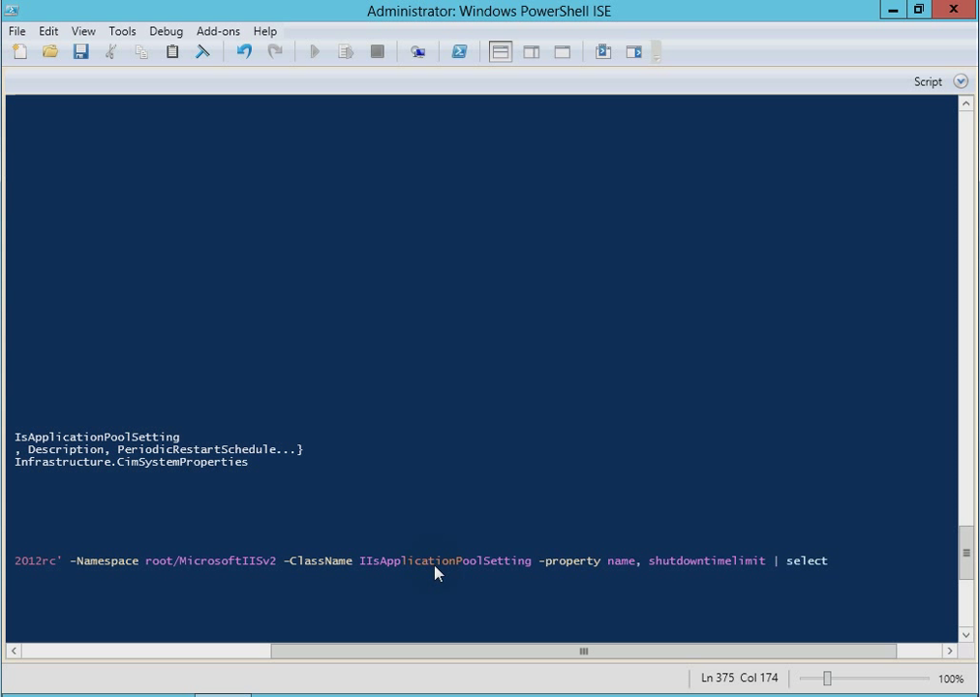
text(name,)
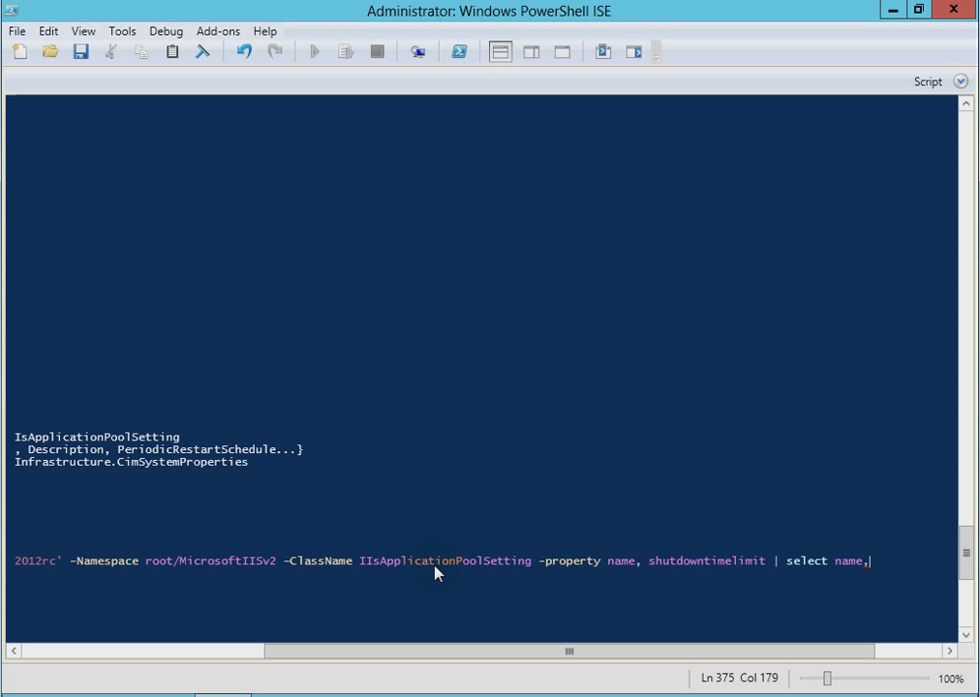
text(shutdowntimel)
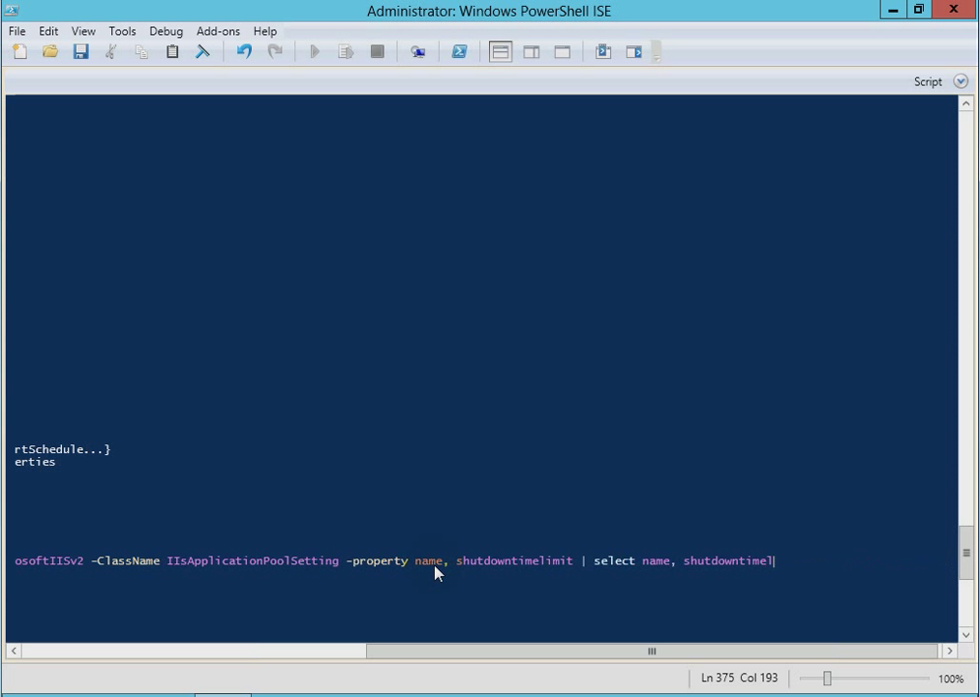
text(imit |)
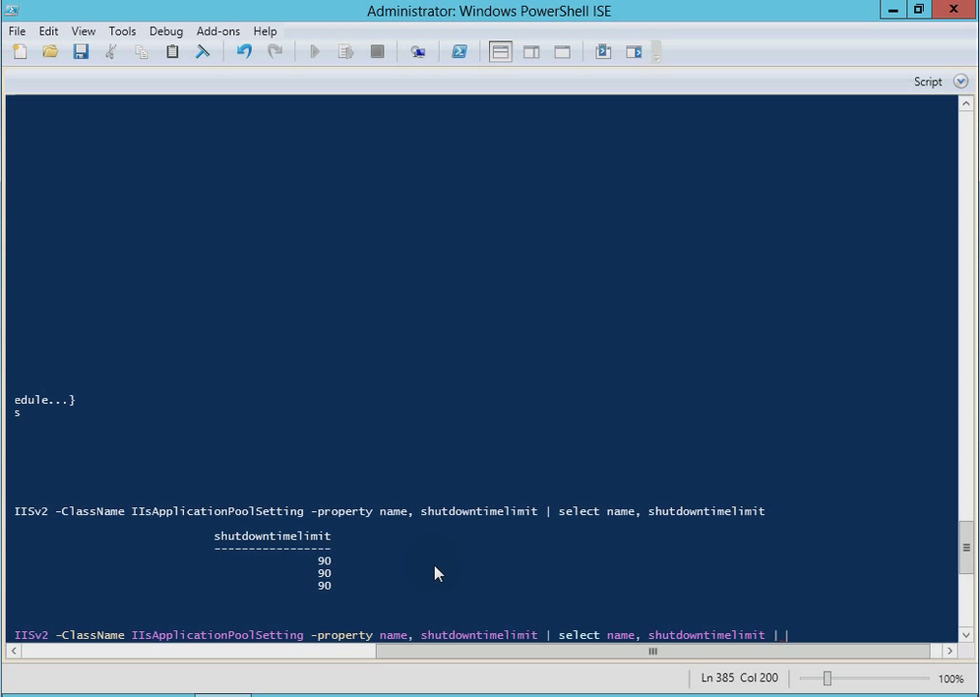
- Pipe the result through ft -auto for a compact two-column table of three pools at 90
text(ft)
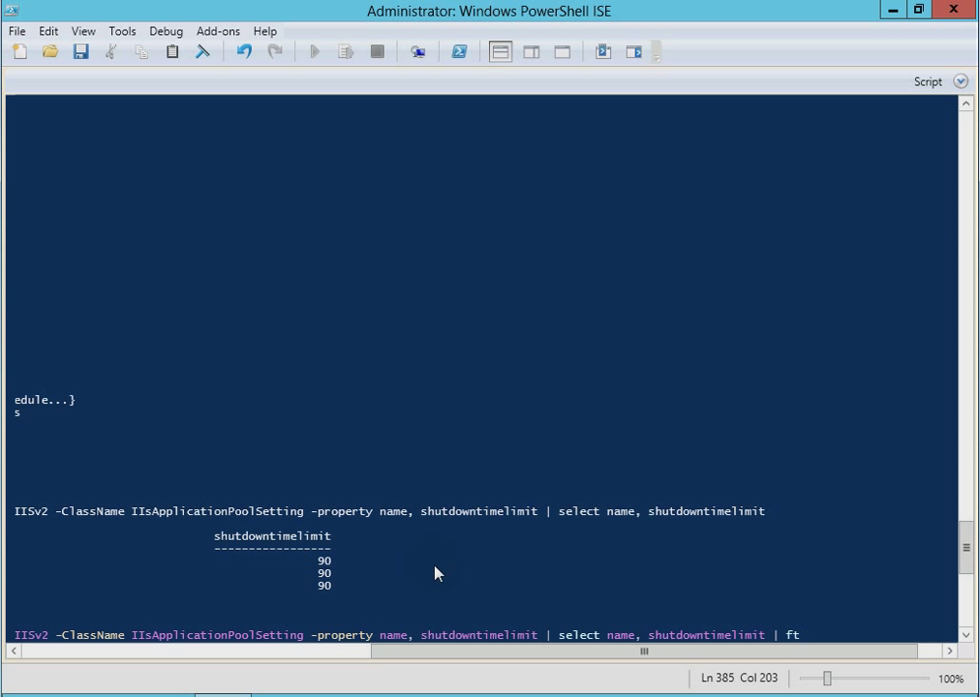
text(-auto)
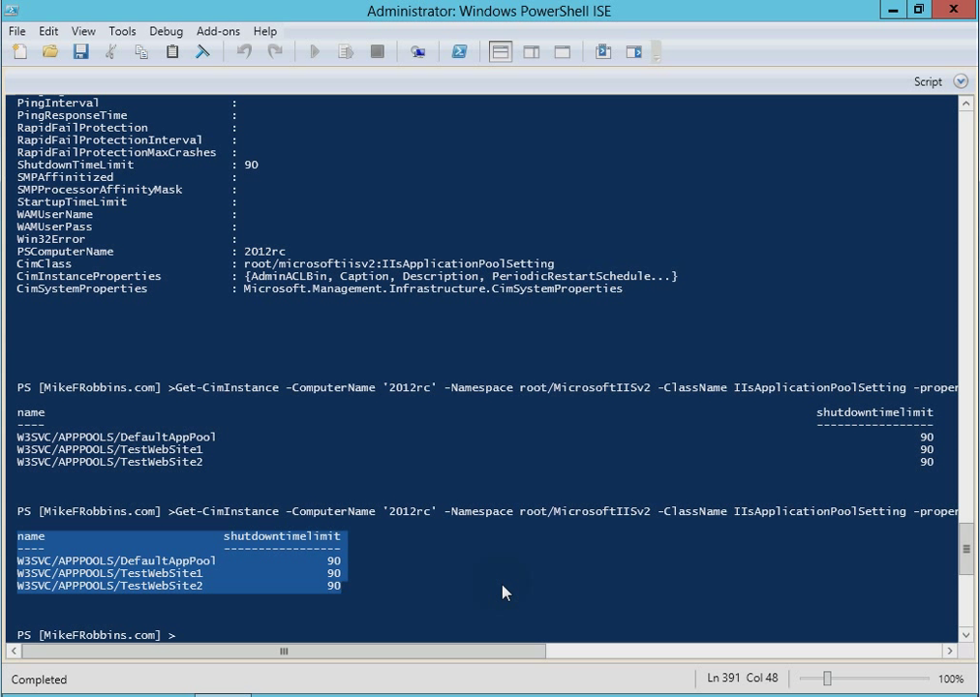
double_click(225, 512)
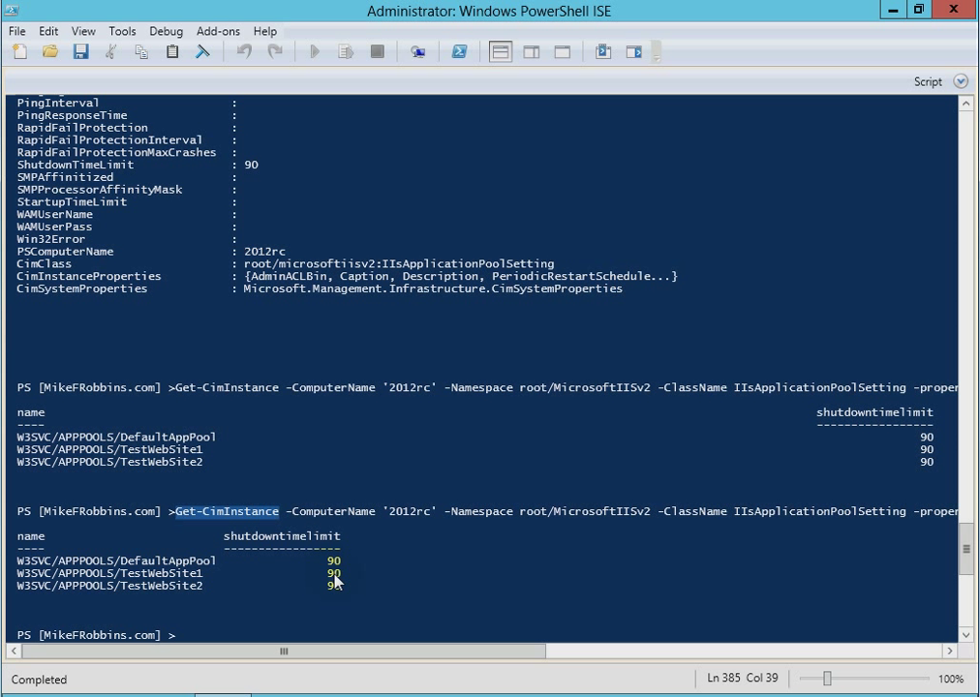
mouse_move(264, 577)
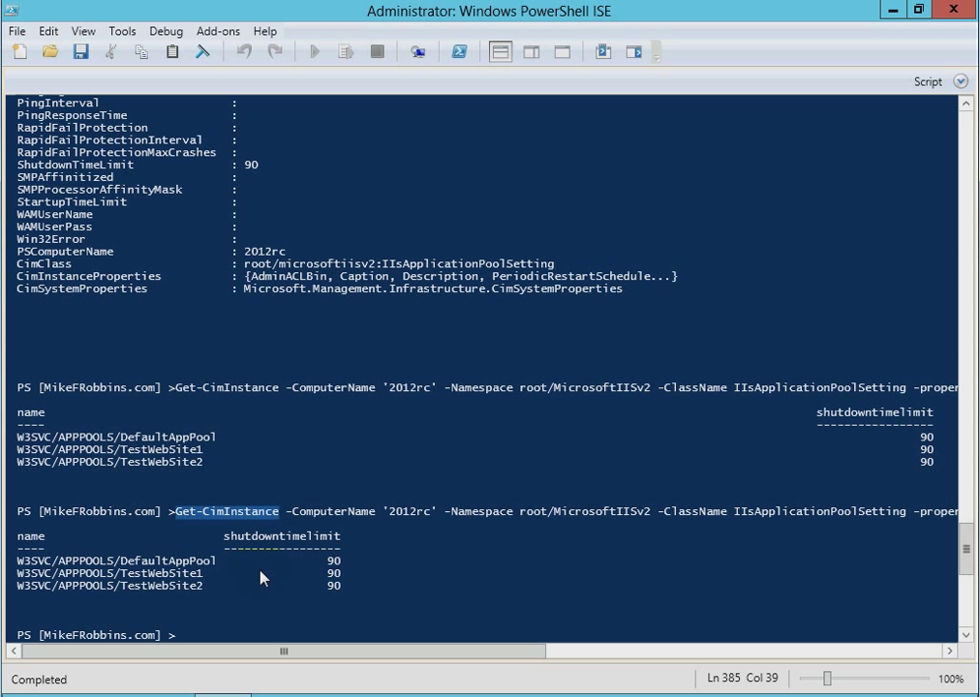